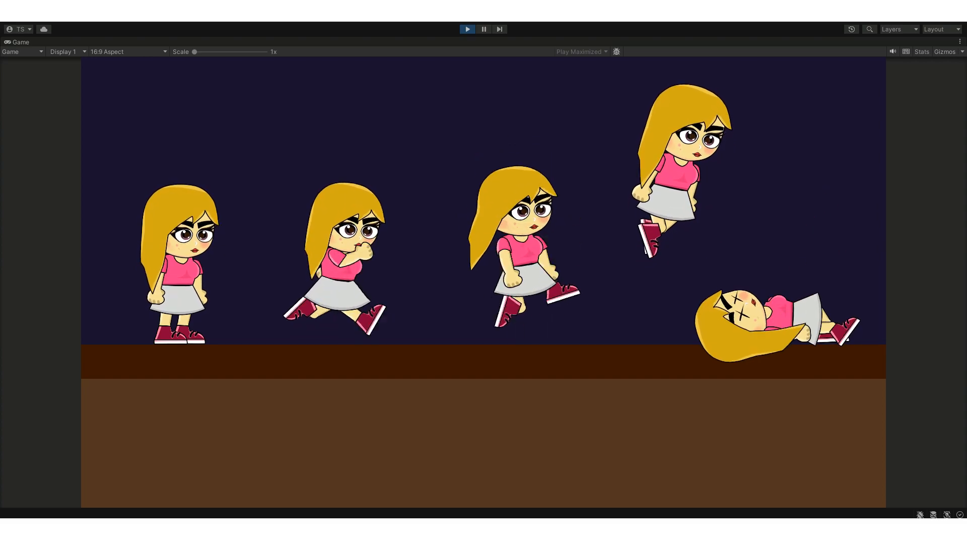
# Stop Play mode on the idle, run, jump, flying and dead character preview
pyautogui.click(131, 42)
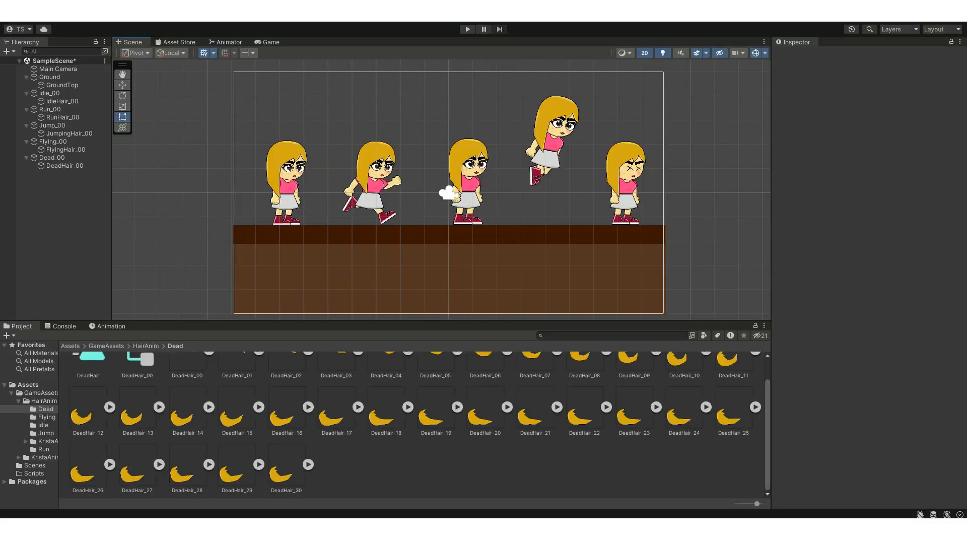
# Add a Square sprite to GameAssets through Create > 2D > Sprites > Square
pyautogui.rightClick(107, 346)
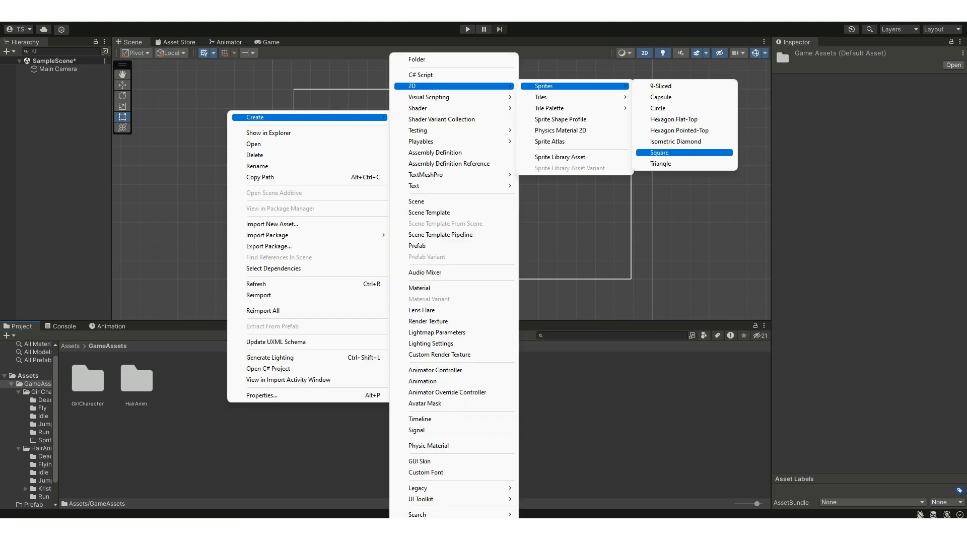
pyautogui.click(660, 152)
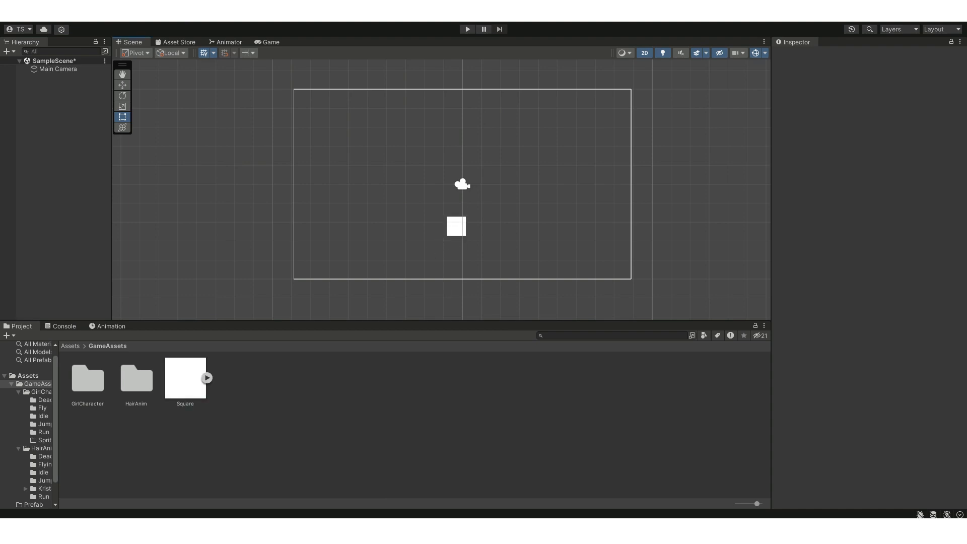
# Place the Square in the scene and stretch it into a wide strip along the camera's bottom
pyautogui.click(456, 225)
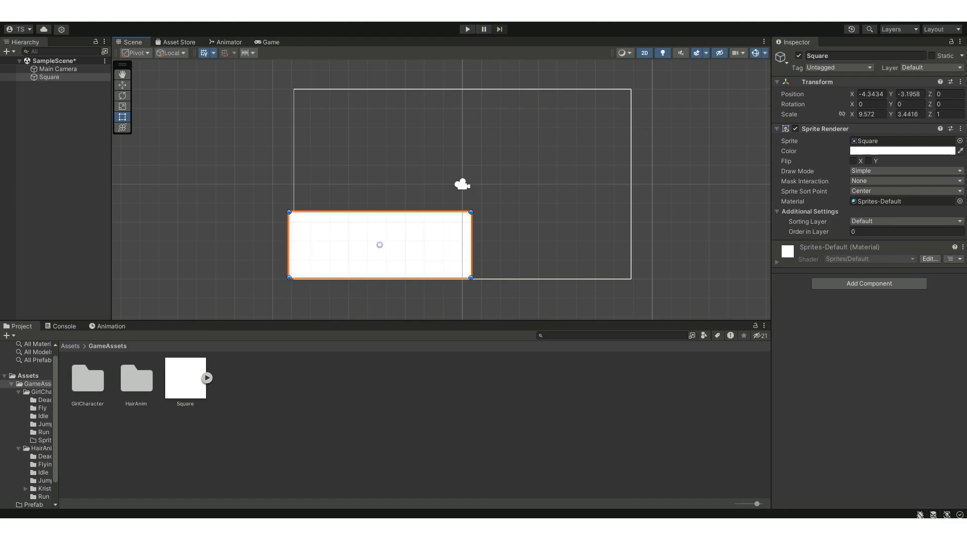
pyautogui.moveTo(471, 244); pyautogui.dragTo(631, 248)
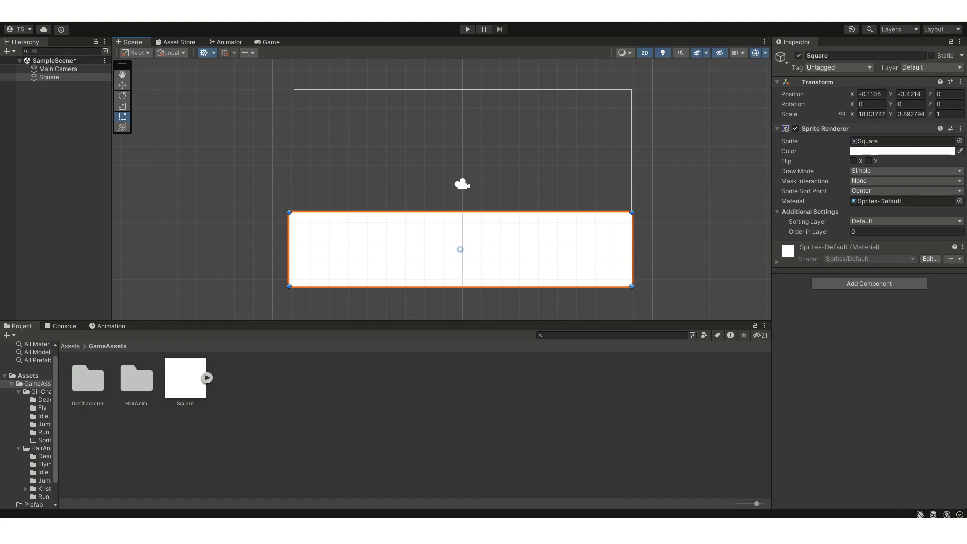
pyautogui.moveTo(461, 217); pyautogui.dragTo(461, 206)
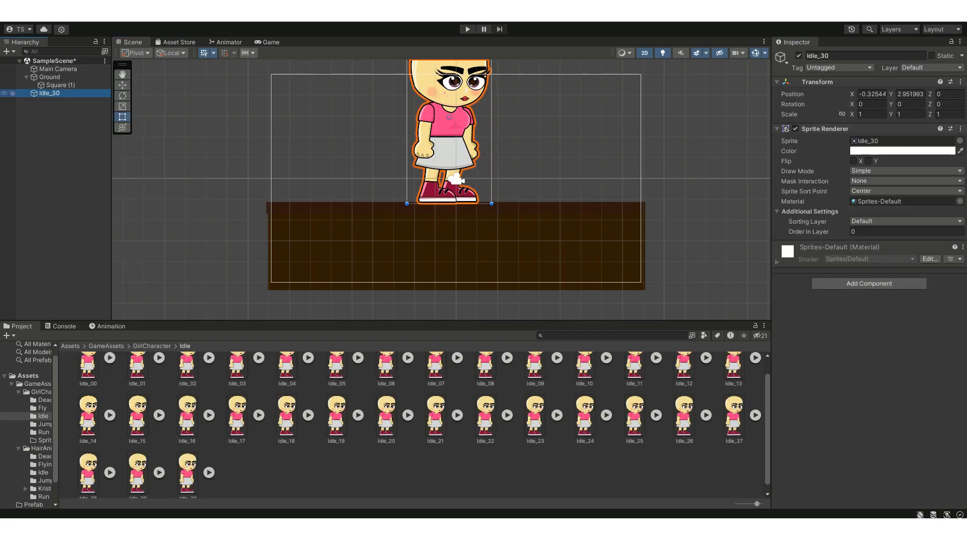
# Drop the Idle girl sprite onto the brown ground in the scene
pyautogui.click(88, 377)
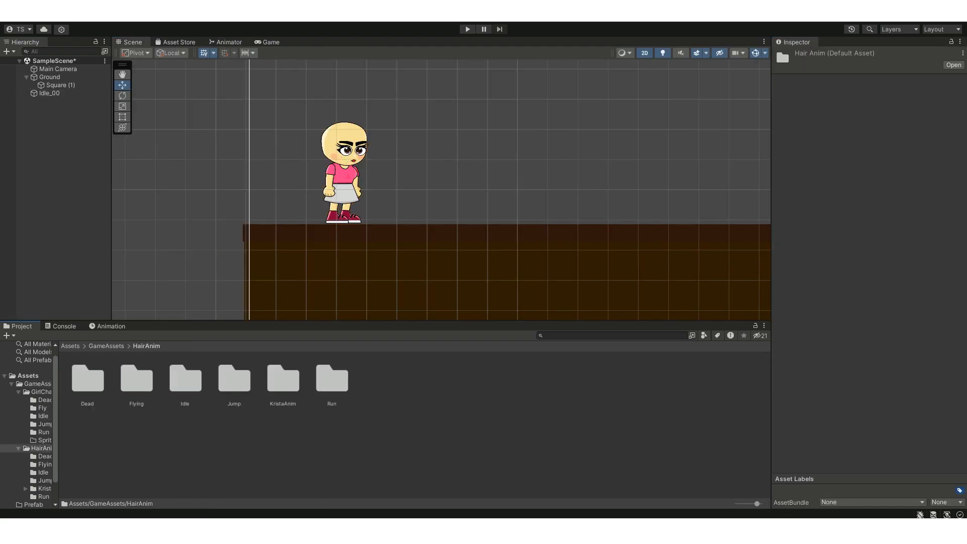
# Save the IdleHair frames as the HairIdle clip, open its Animator, and run the scene
pyautogui.doubleClick(184, 380)
pyautogui.write('Hair')
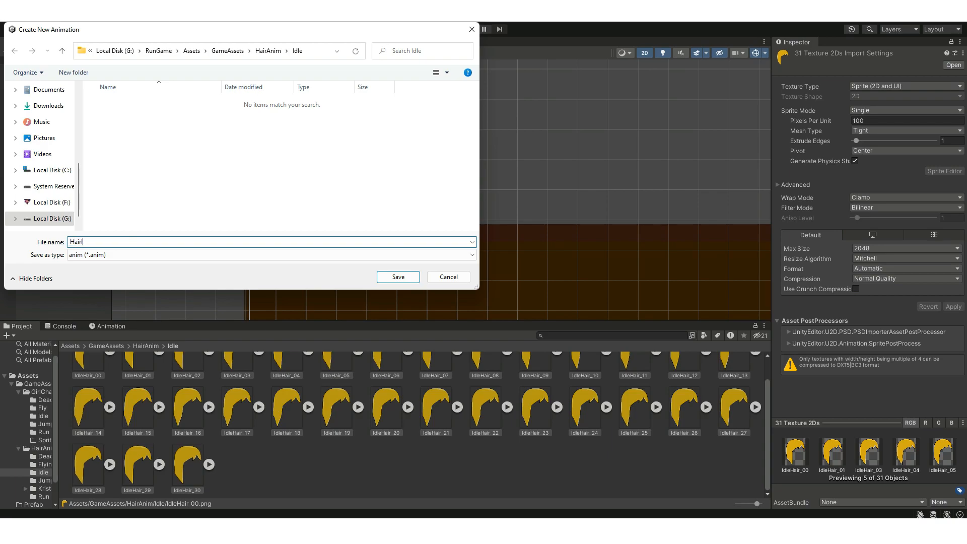
pyautogui.click(398, 276)
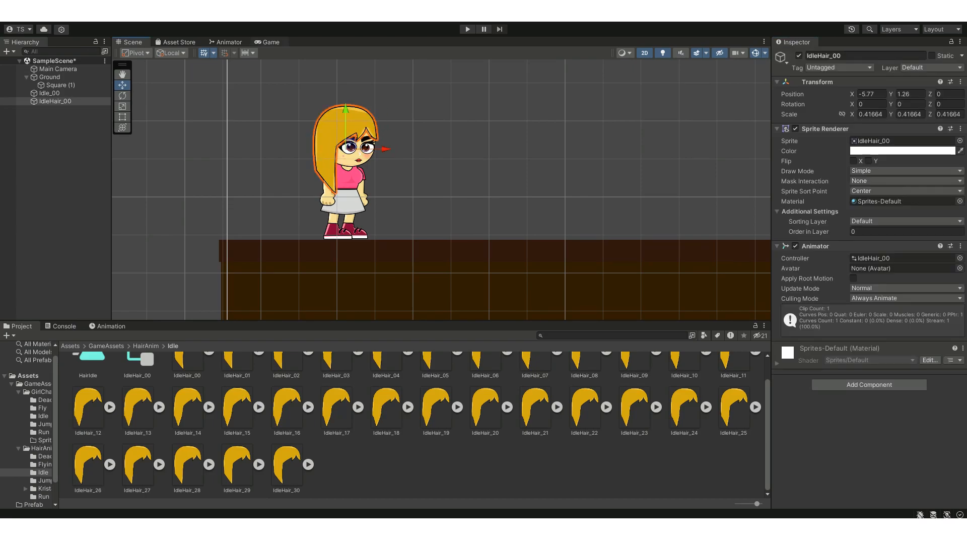
pyautogui.click(229, 42)
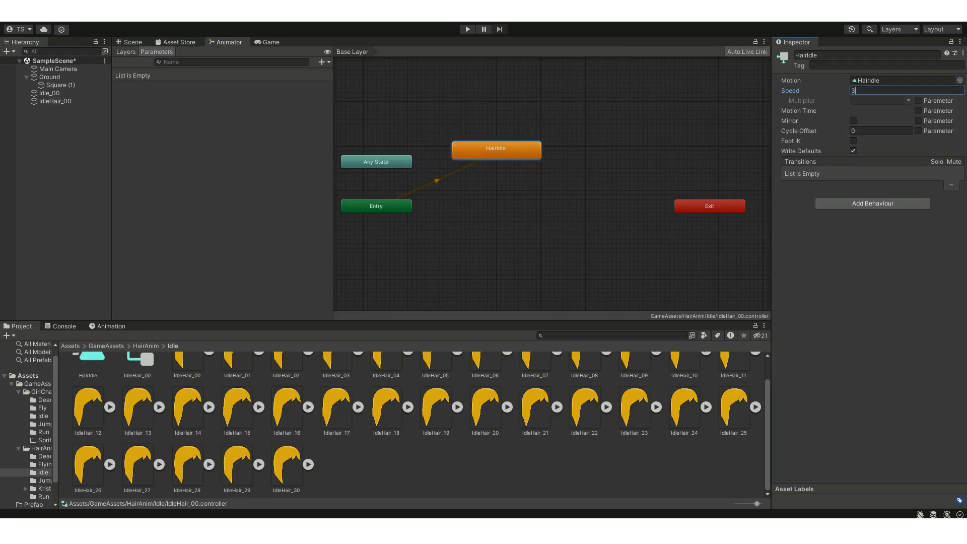
pyautogui.click(467, 29)
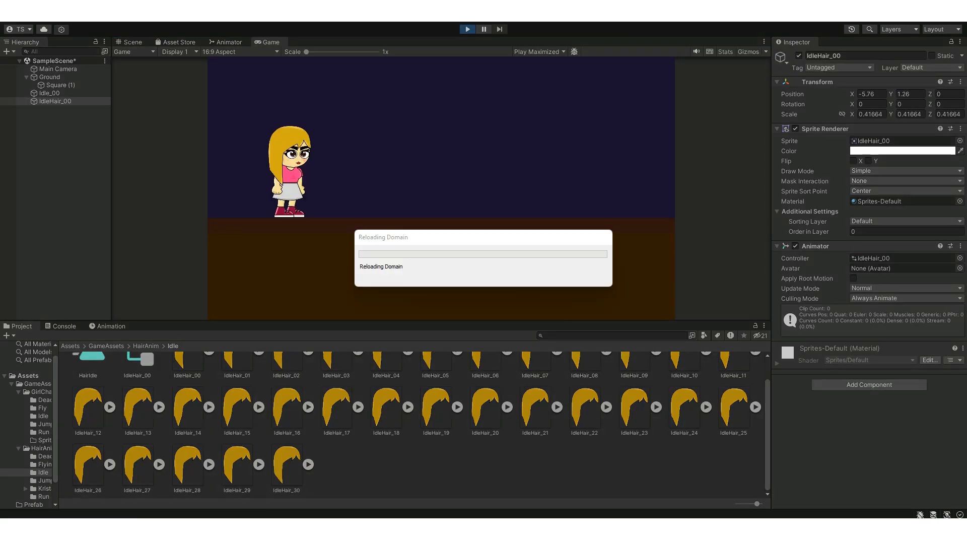